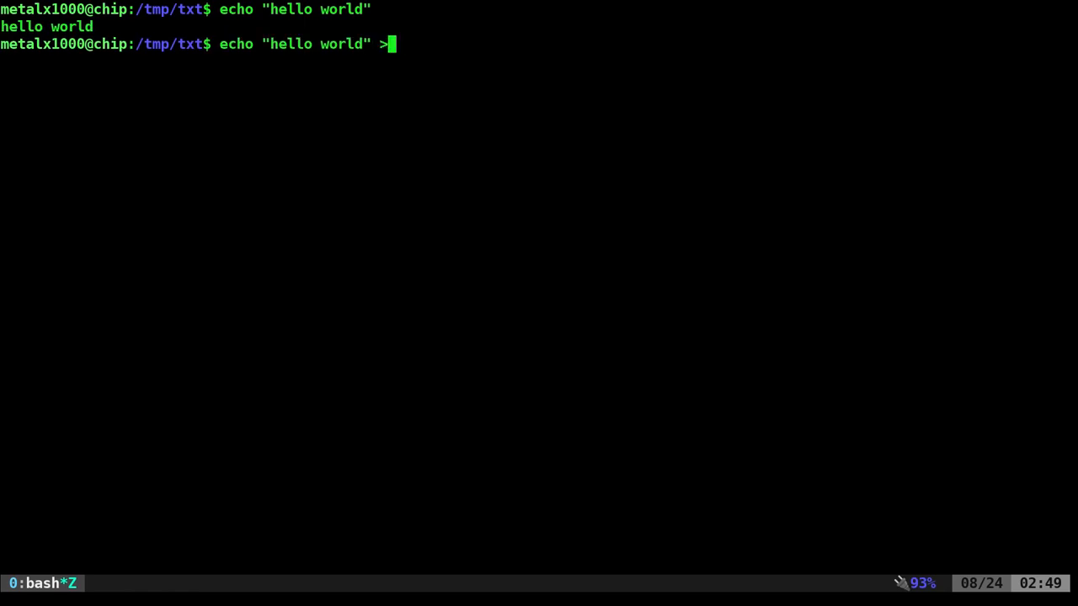
Write 'hello world' to text.txt and view it, then test plain cat and interrupt it
type("text")
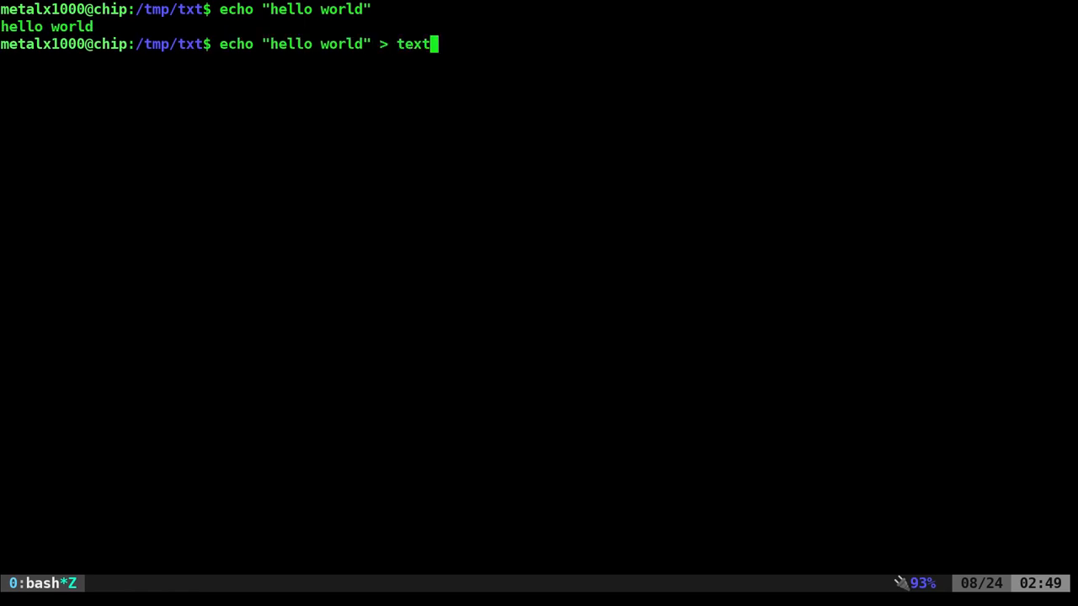
type("txt")
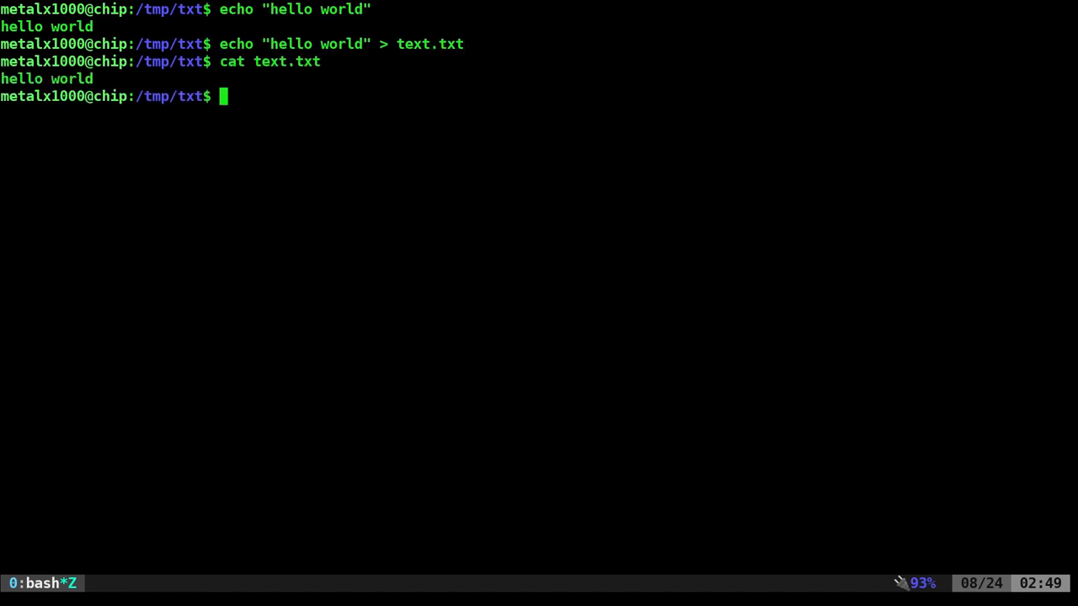
type("cat")
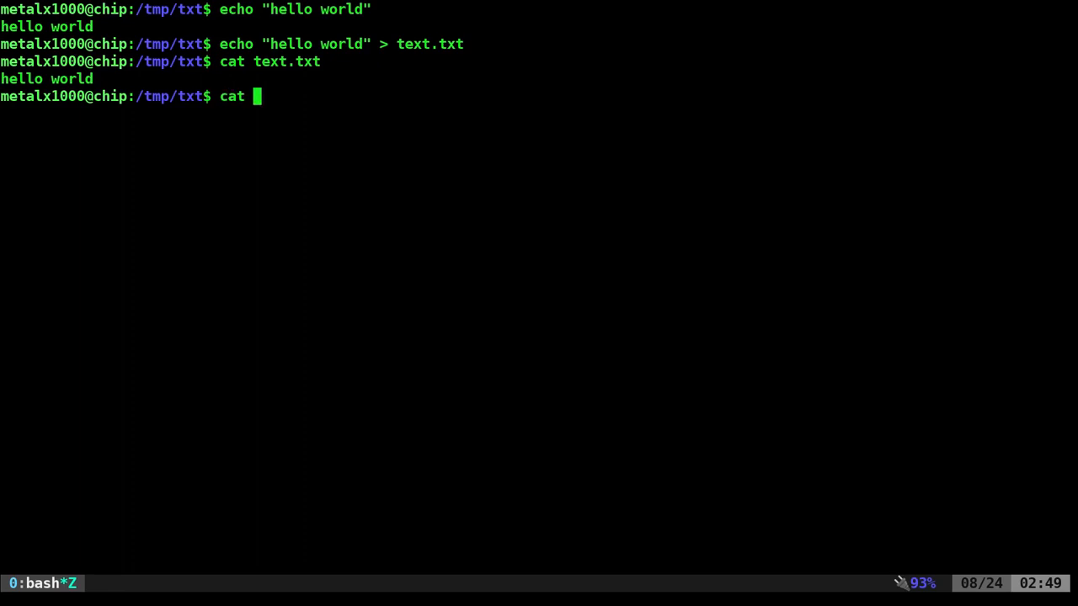
type("ksjdhgfjkdshg")
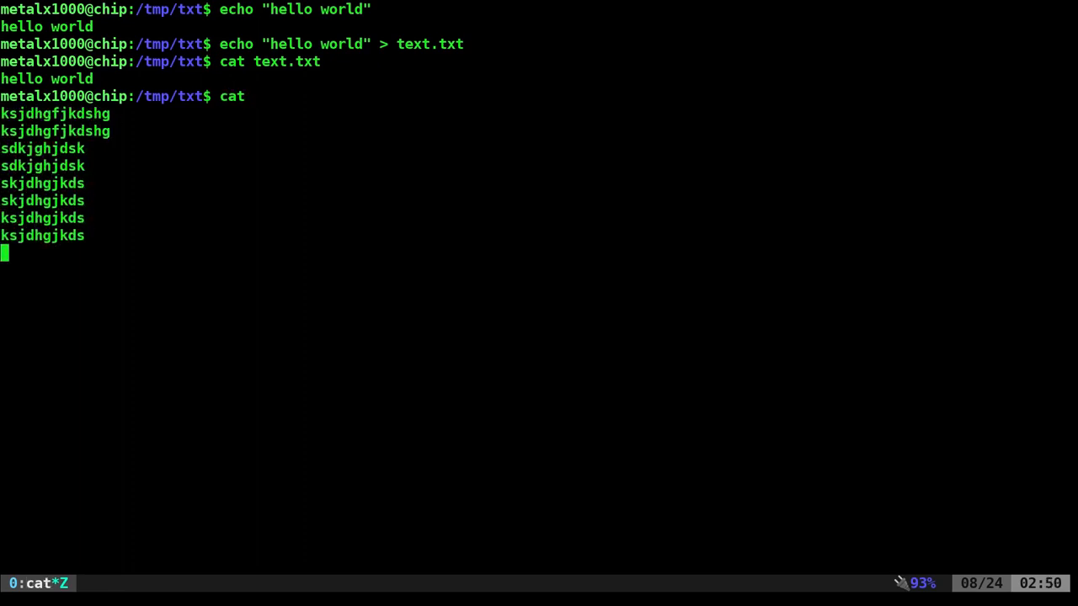
key("ctrl+c")
type("cat")
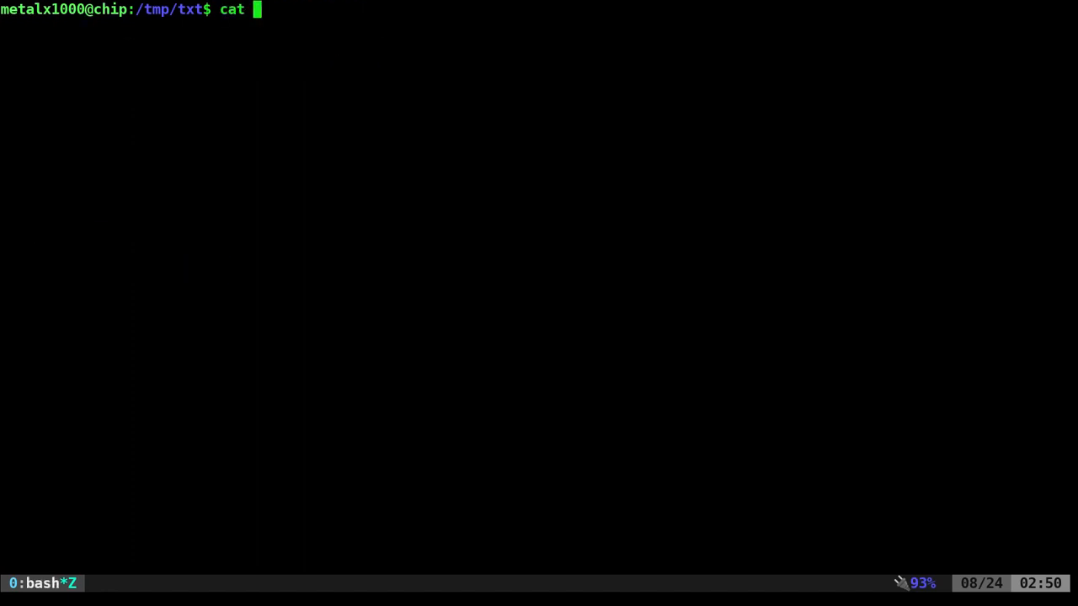
Overwrite text.txt via cat with 'This is', 'a thing', 'I am typing', 'on the screen'
type(">")
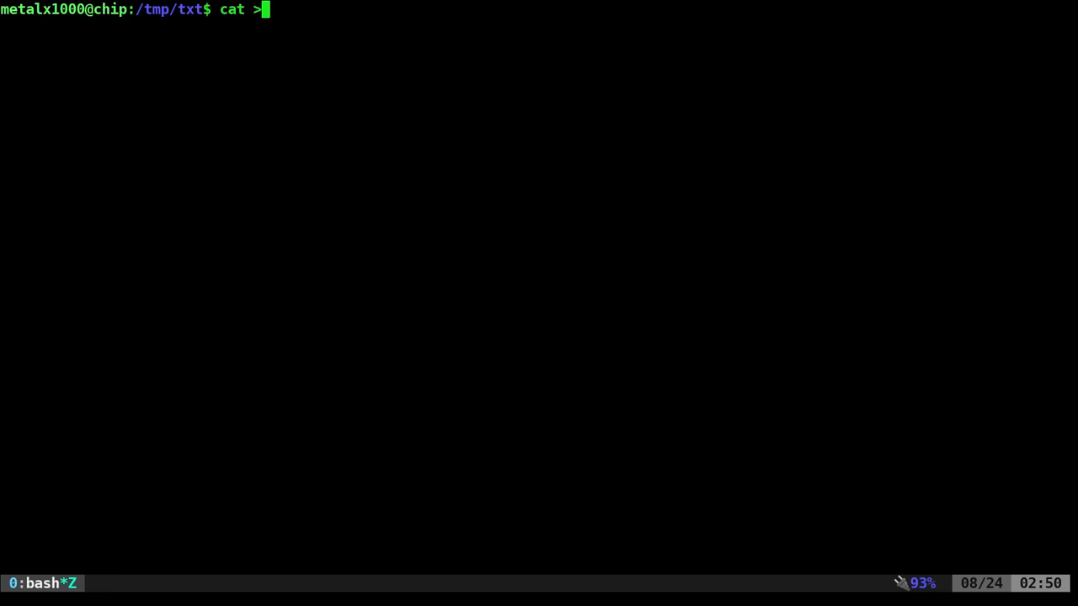
type(">")
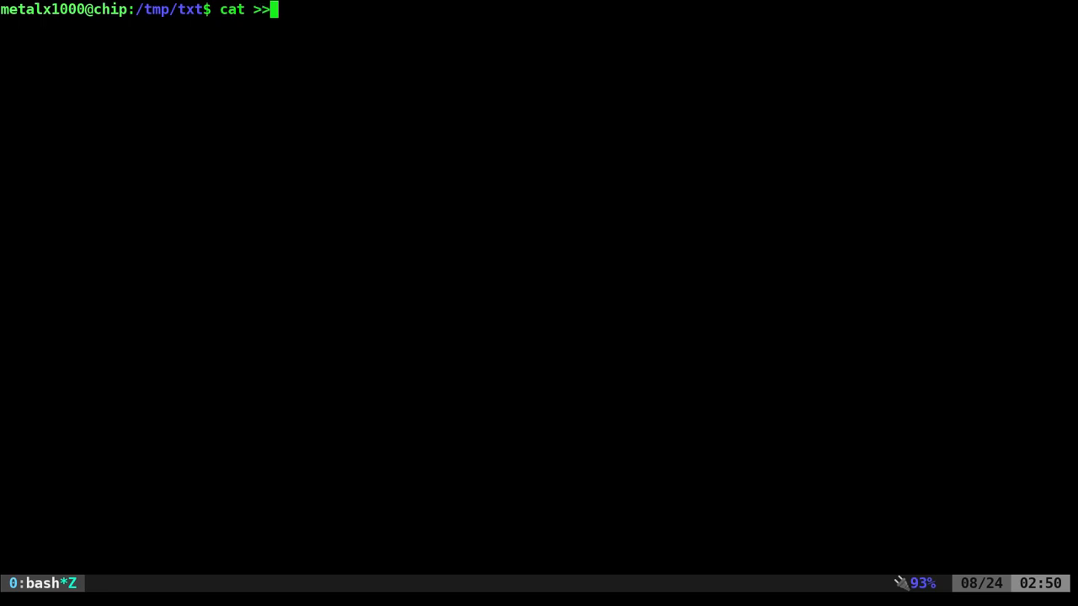
key("BackSpace")
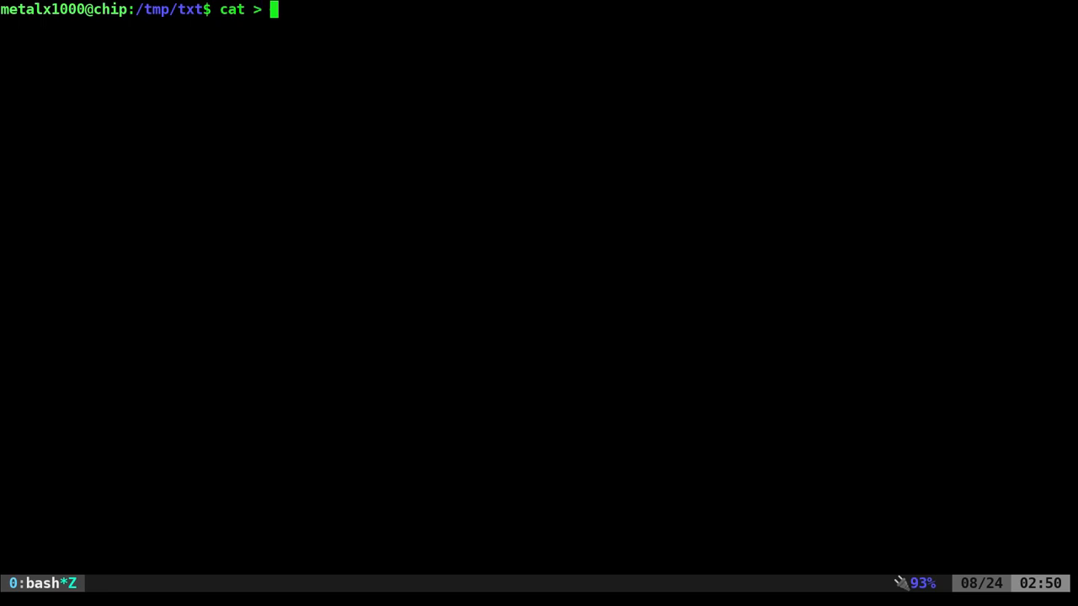
type("text")
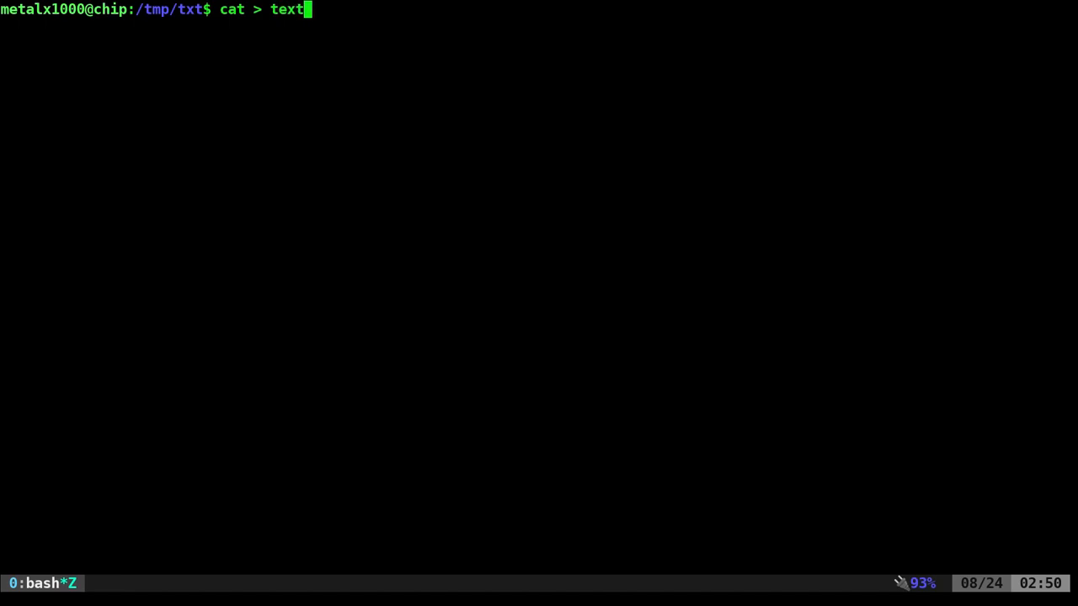
type(".txt")
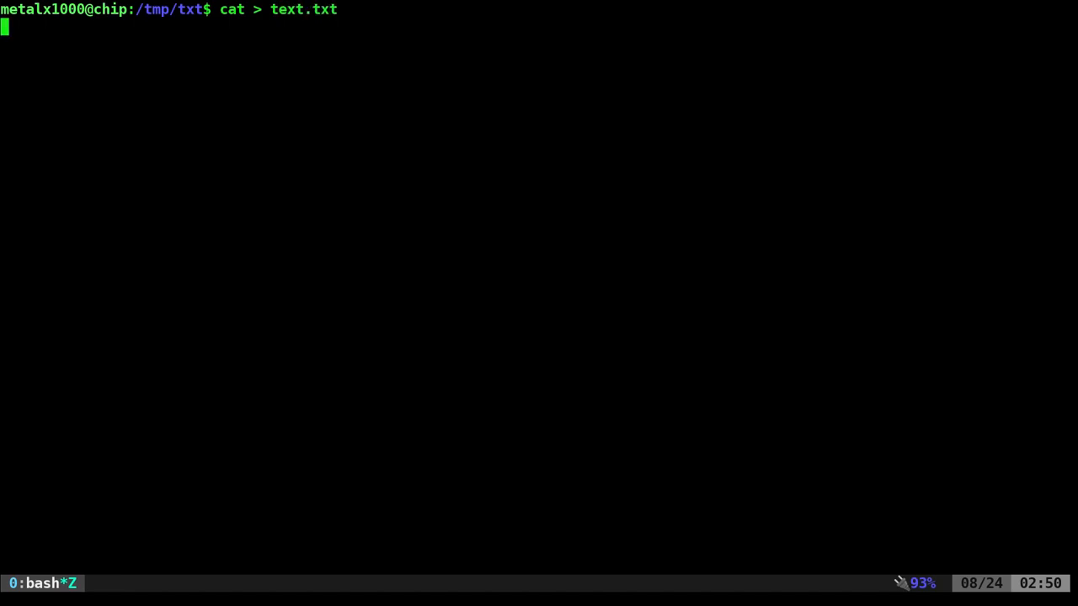
type("This is")
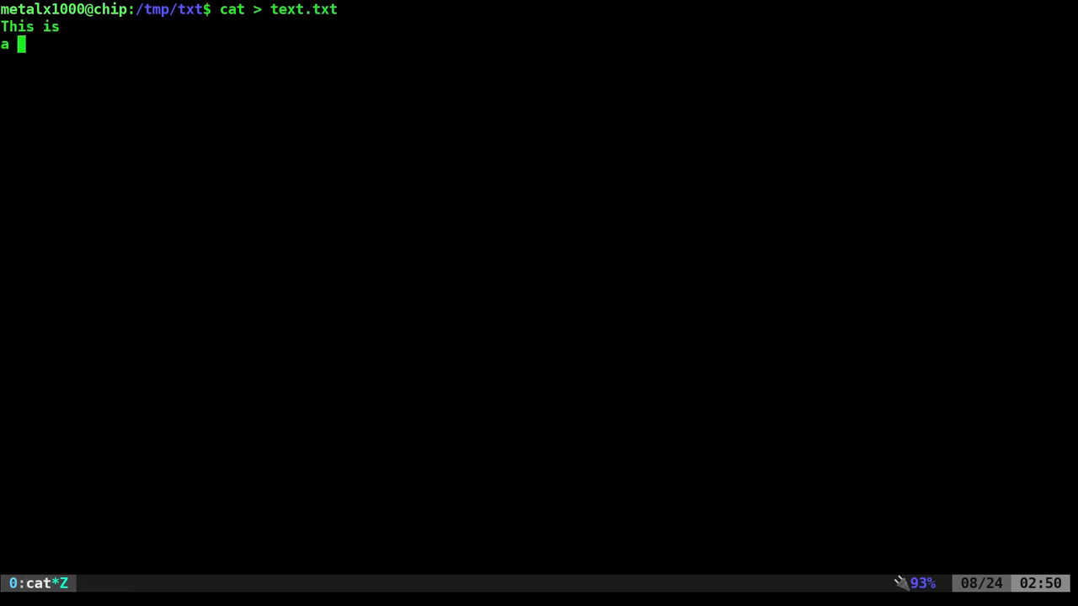
type("thing")
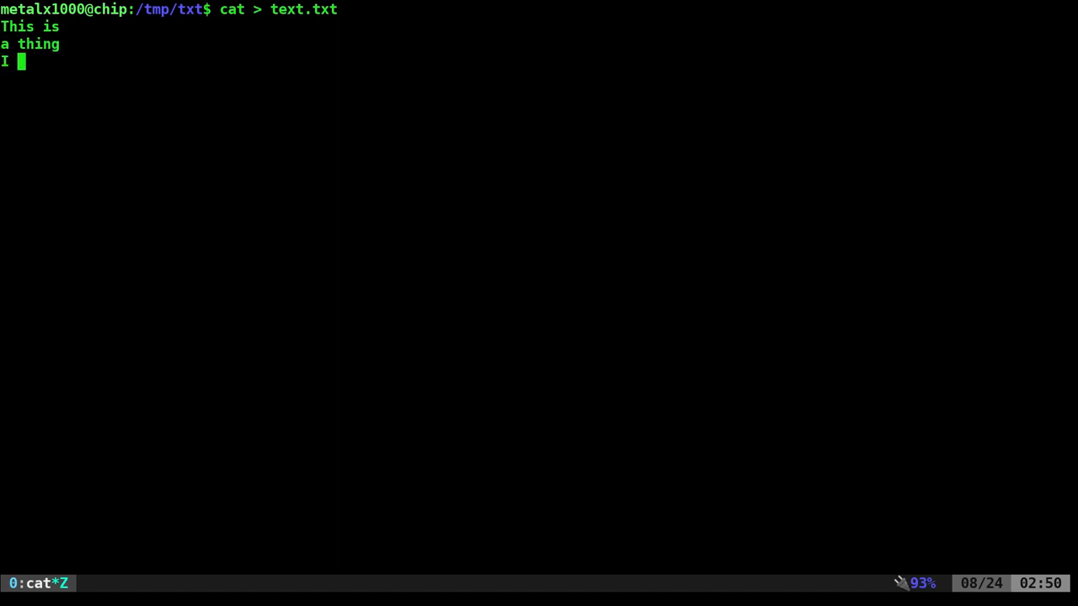
type("am typing")
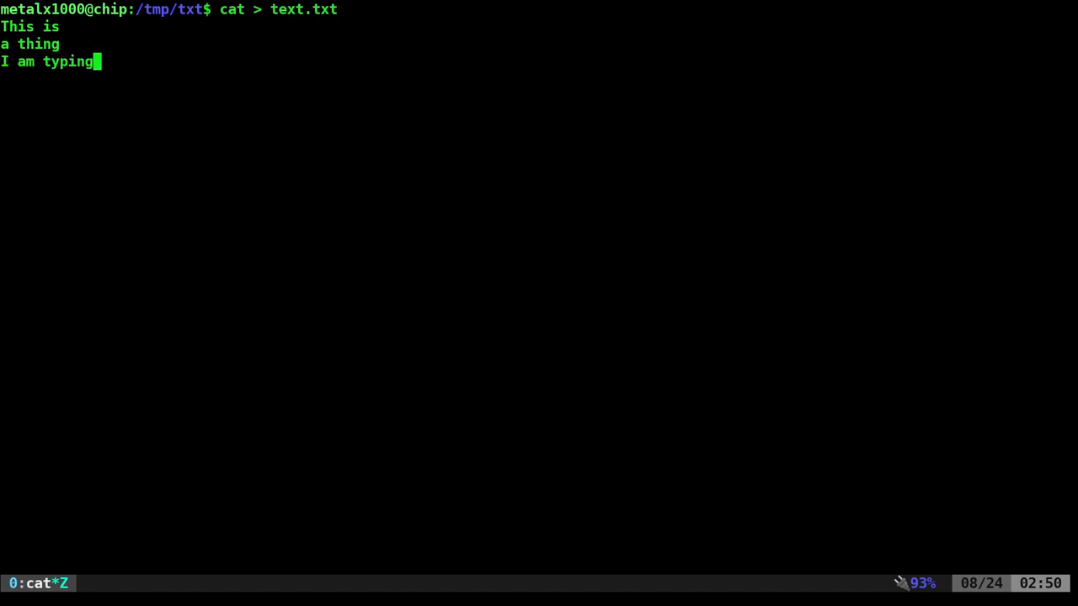
type("on the screen")
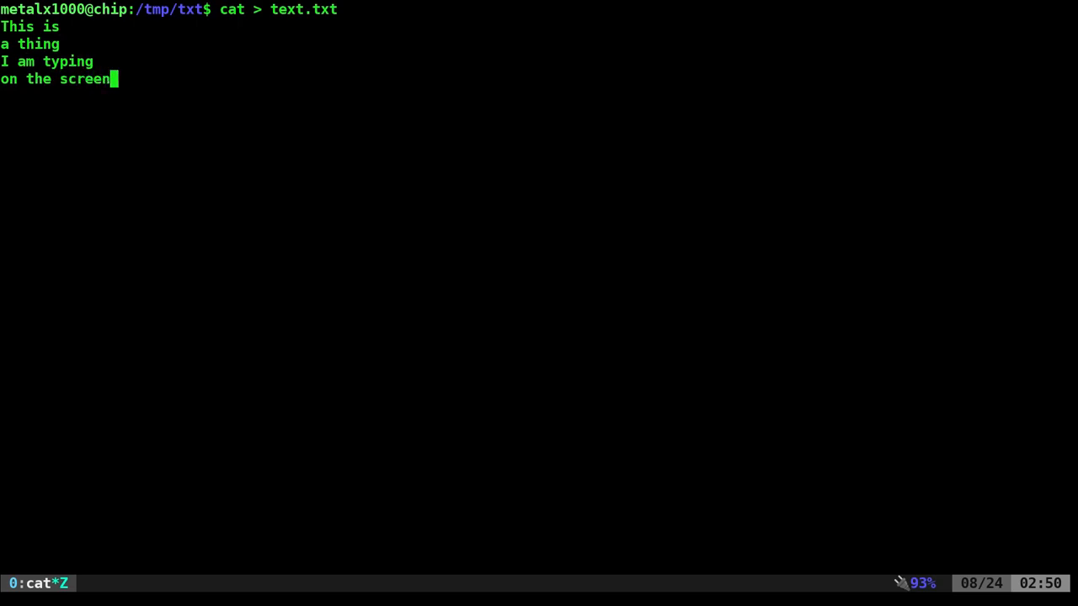
key("ctrl+d")
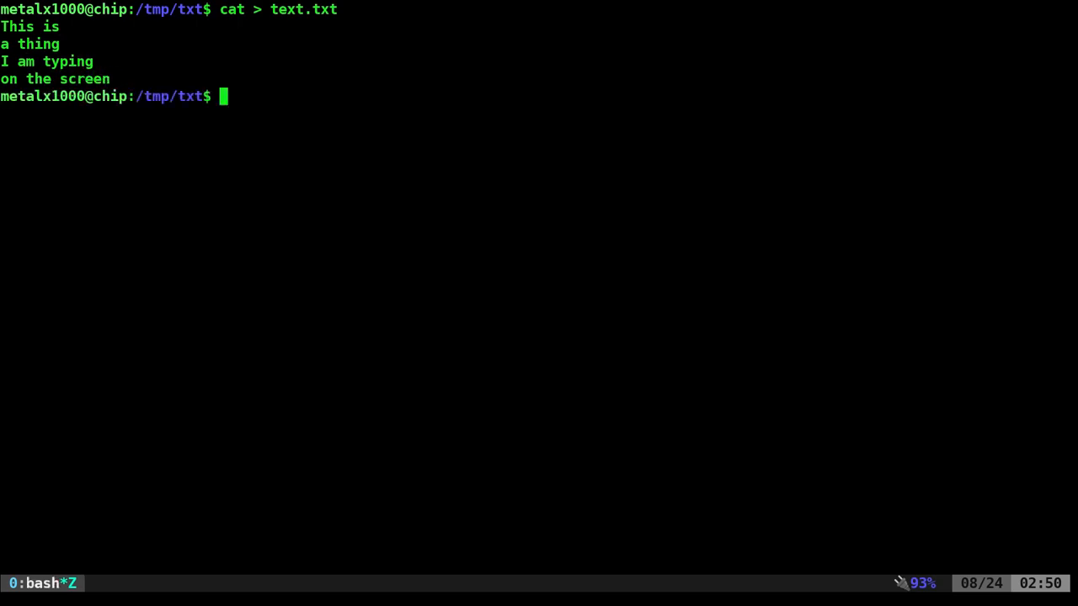
type("cat")
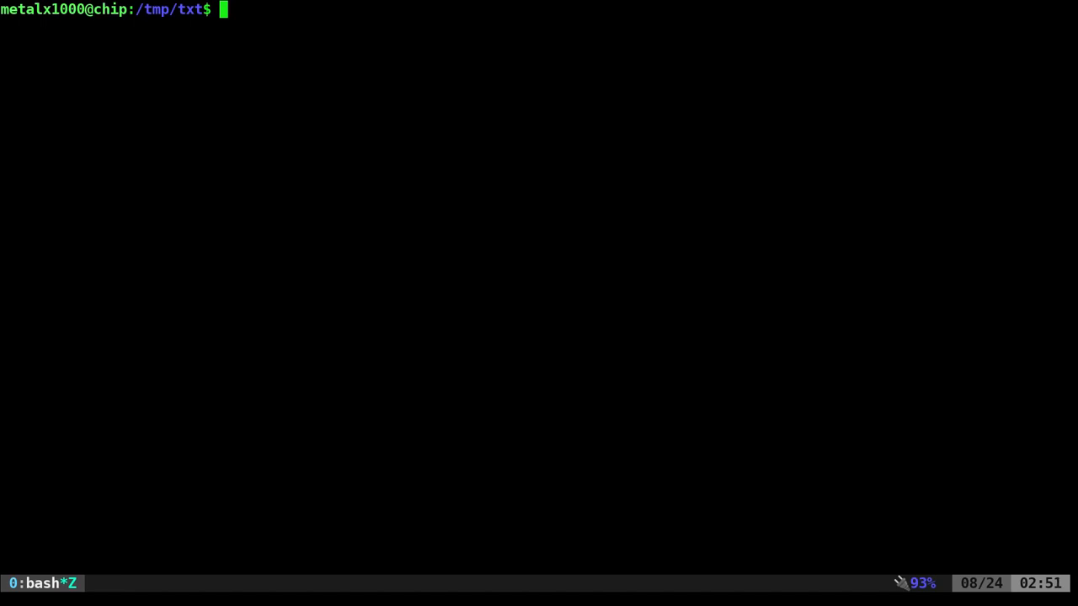
Copy the entire King James Bible text from the raw GitHub page
type("vim")
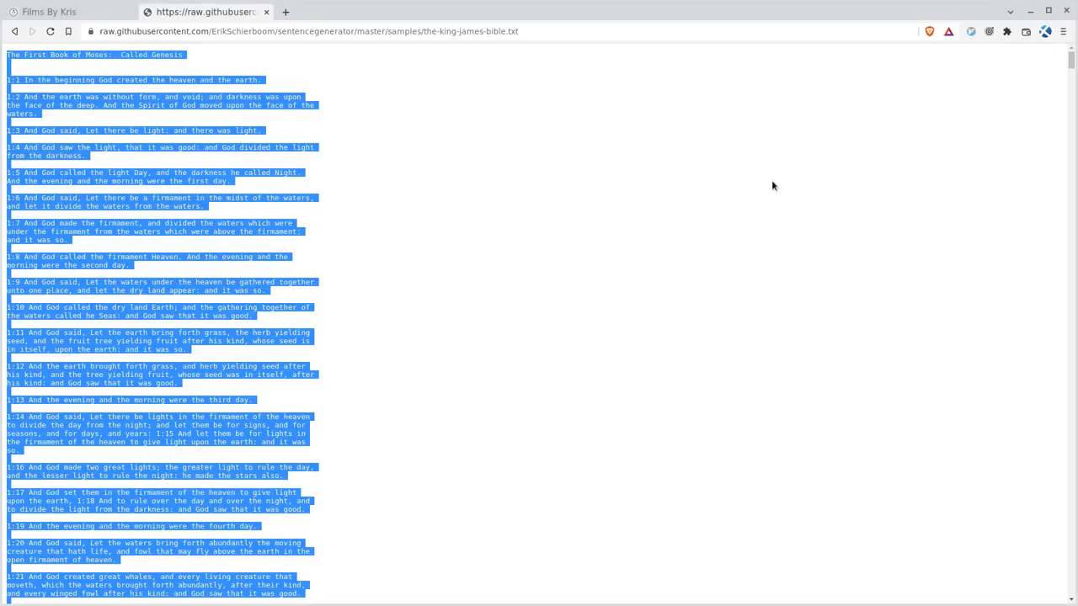
mouse_move(731, 208)
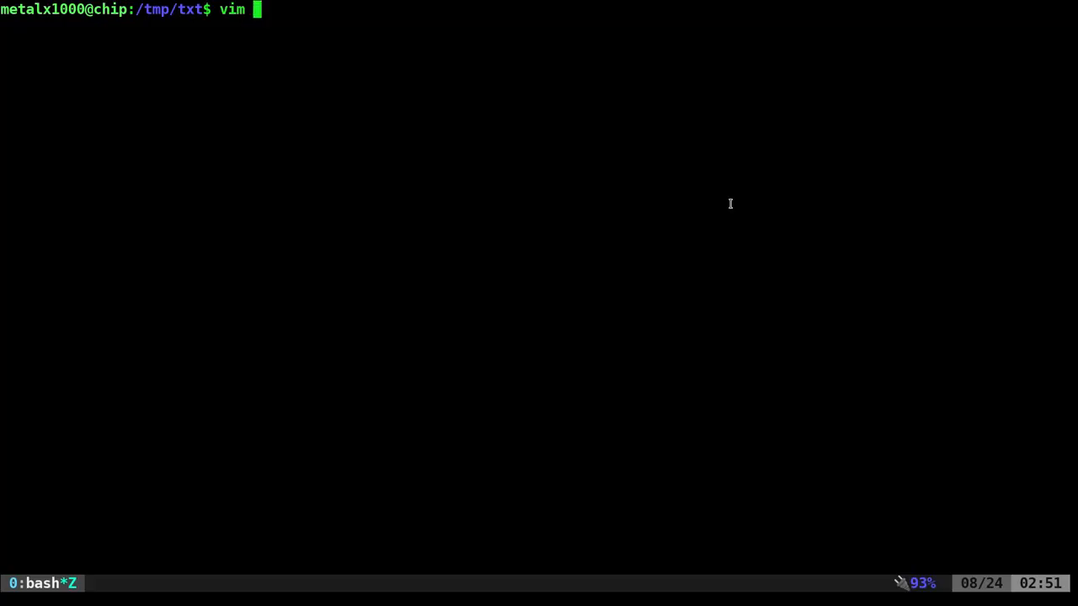
Open bible.txt in vim and paste the copied King James Bible text into it
type("bible")
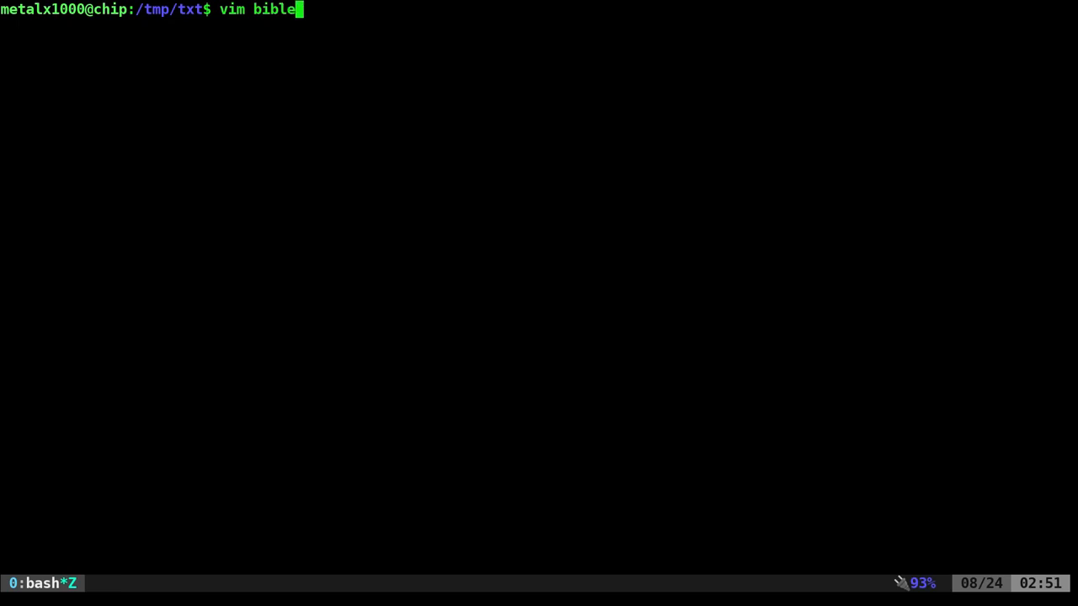
type(".txt")
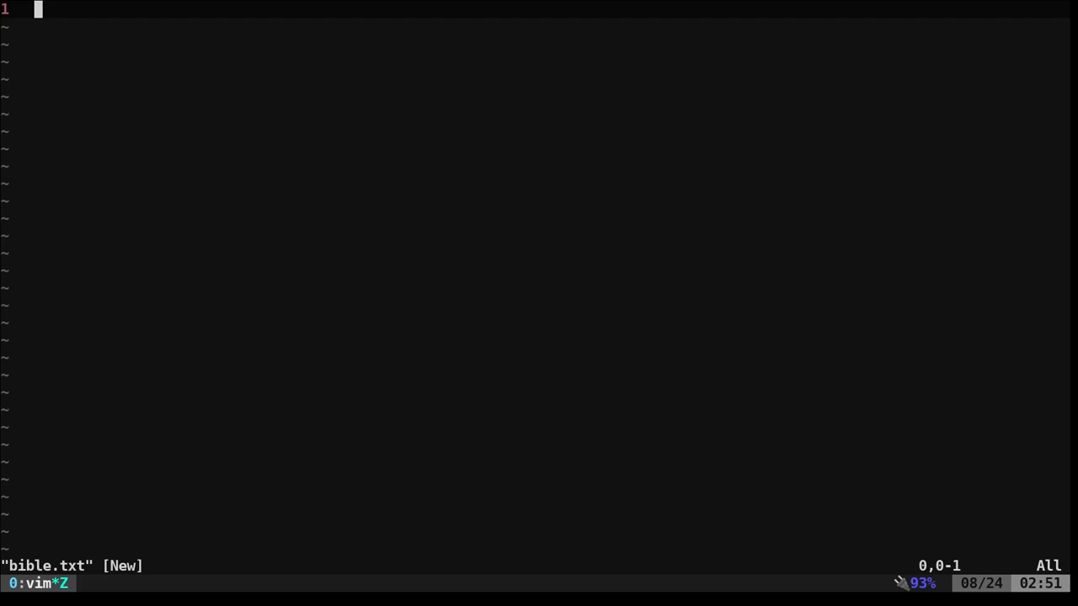
type("ksjdhgfjkdsbhgjkdsbng")
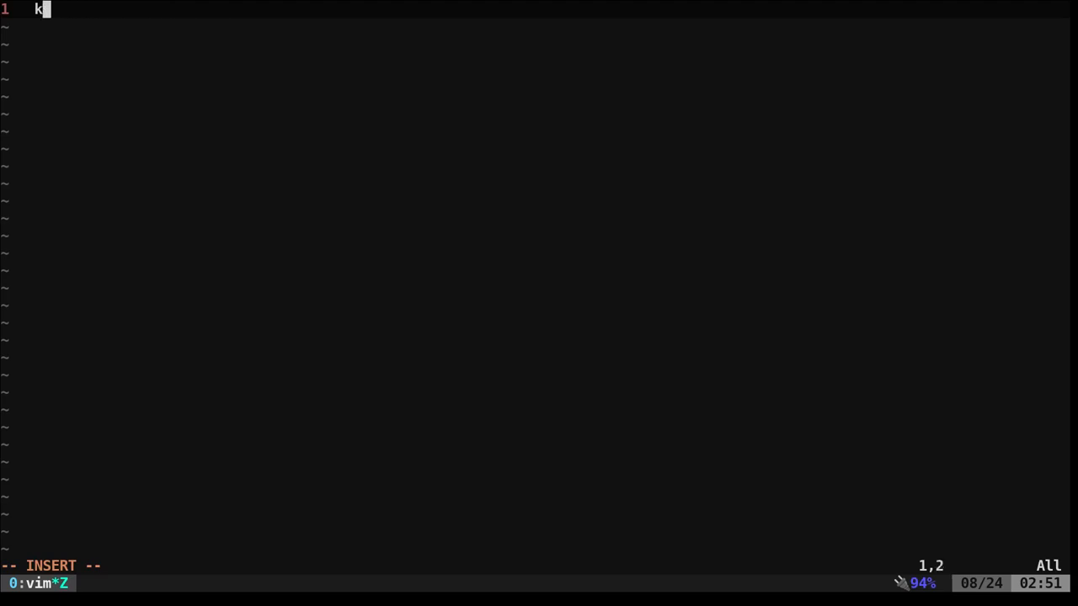
key("Backspace")
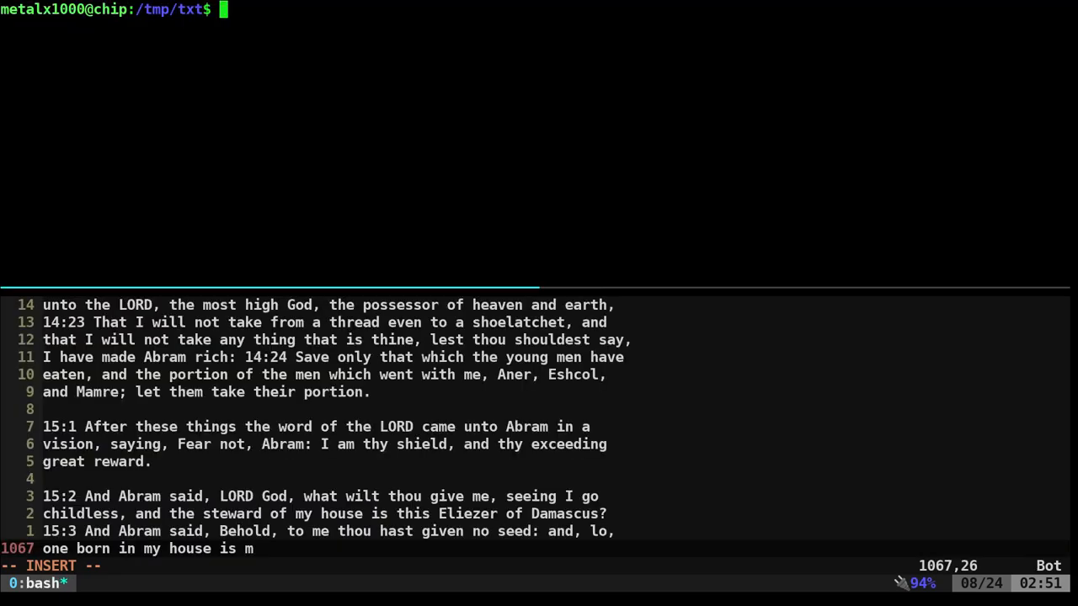
Split the tmux window horizontally for a bash shell above the still-pasting vim
type(":q!")
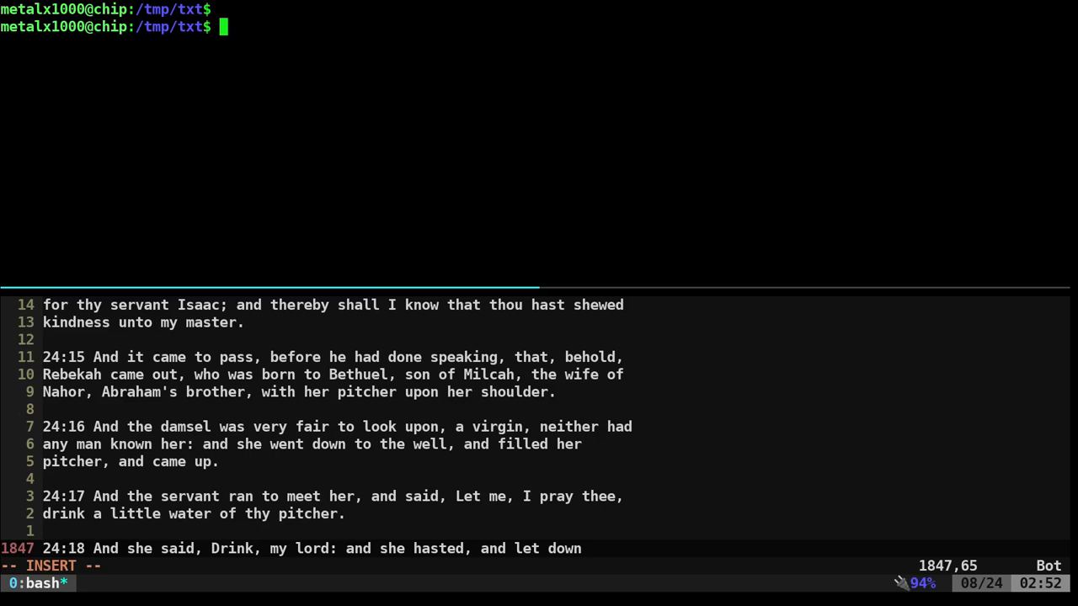
type("cat >")
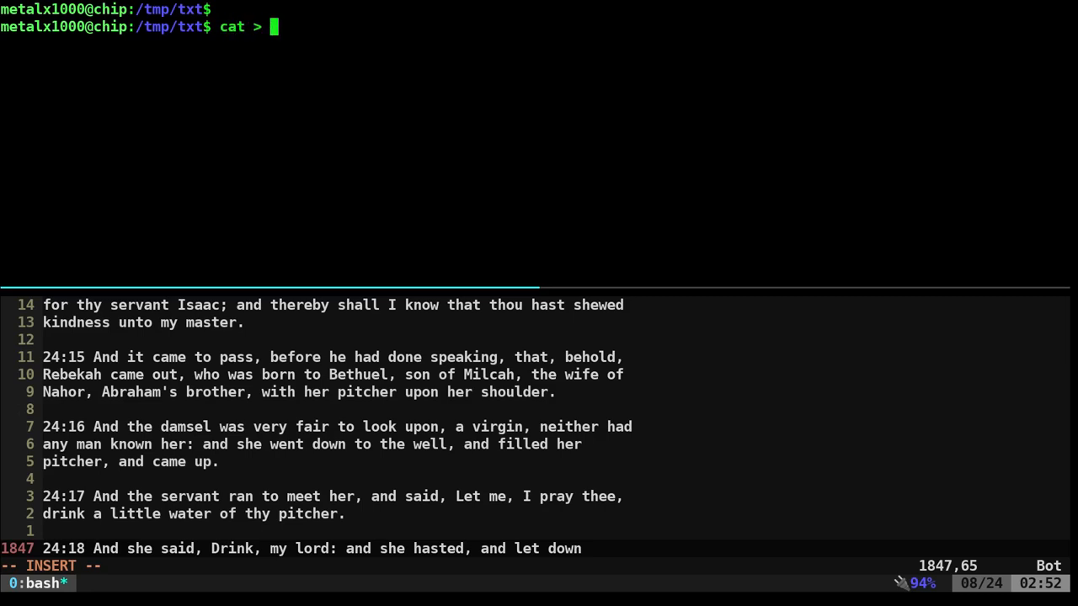
Paste the Bible text into bible2.txt with cat, then print it through Revelation 22:21
type("bible2.")
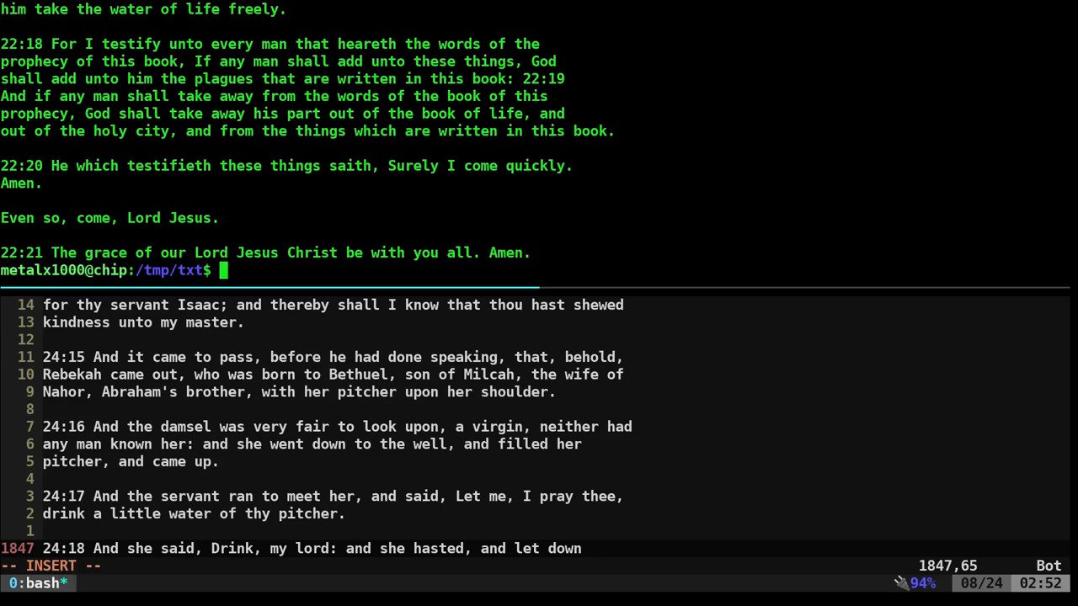
type("cat bible2.txt")
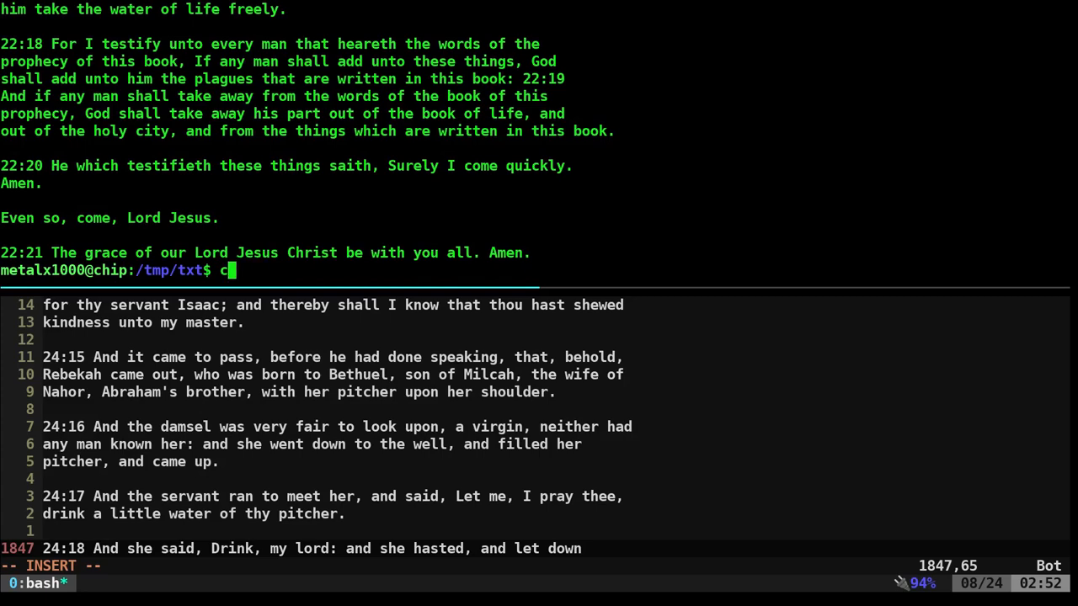
type("vim bible2.txt")
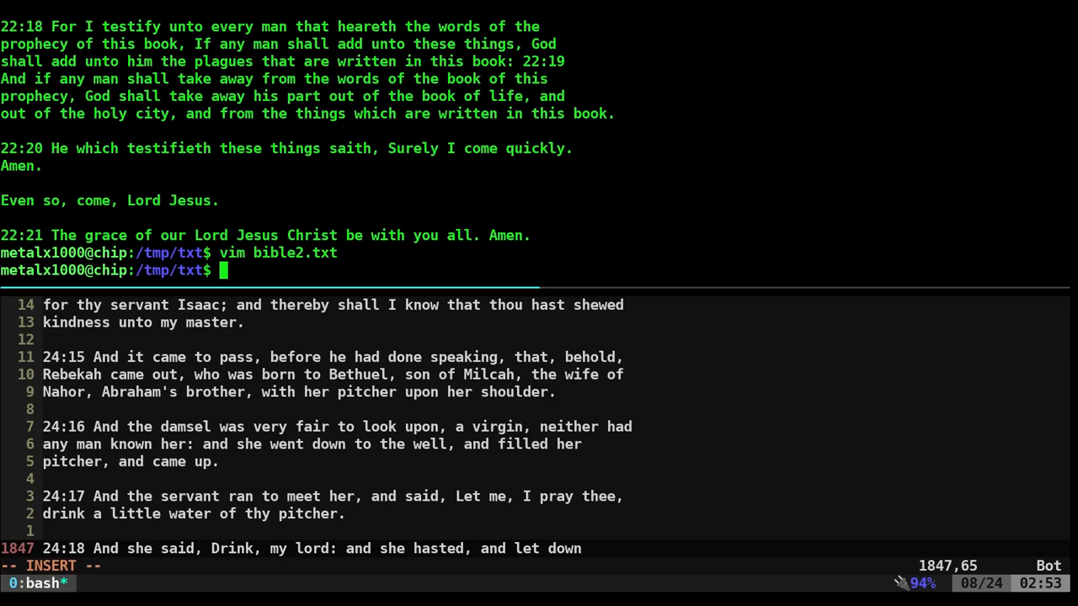
Save the pasted Bible text into text2.txt with cat >, then open it in vim
type("cat >")
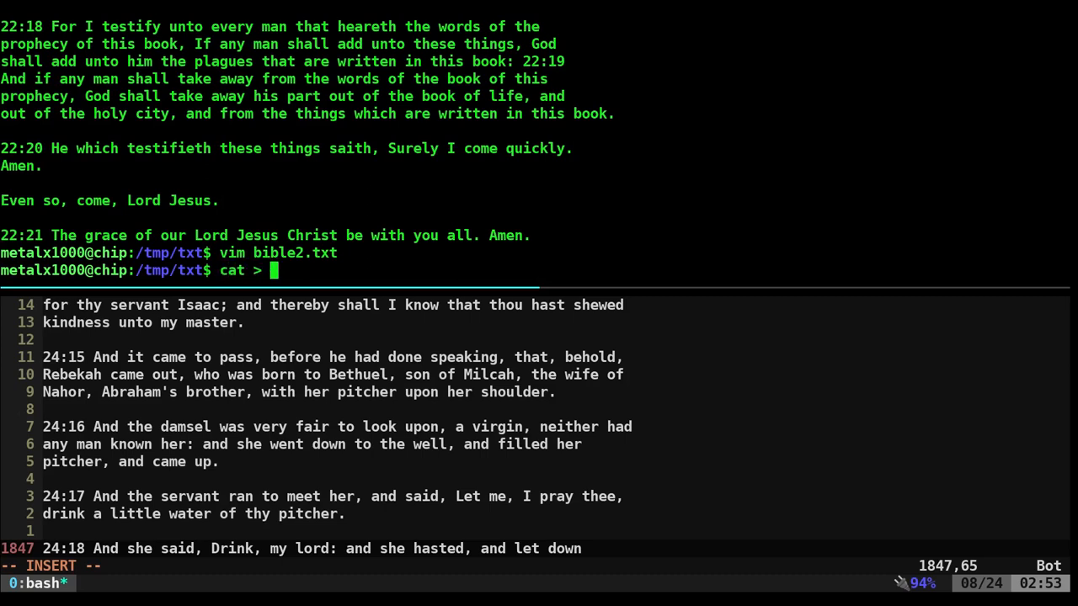
type("tet")
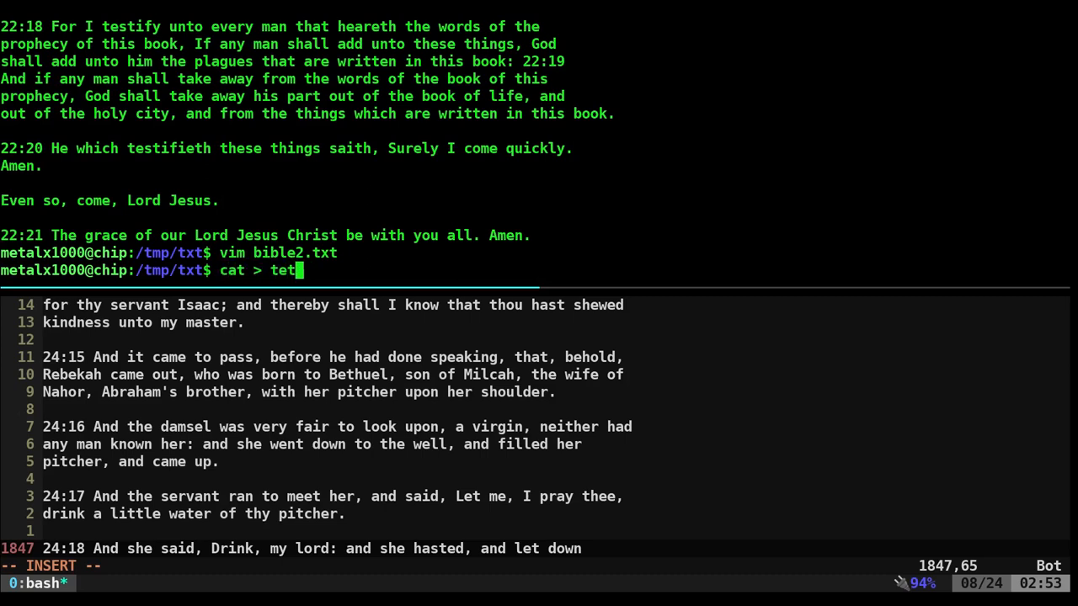
type("xt2.txt")
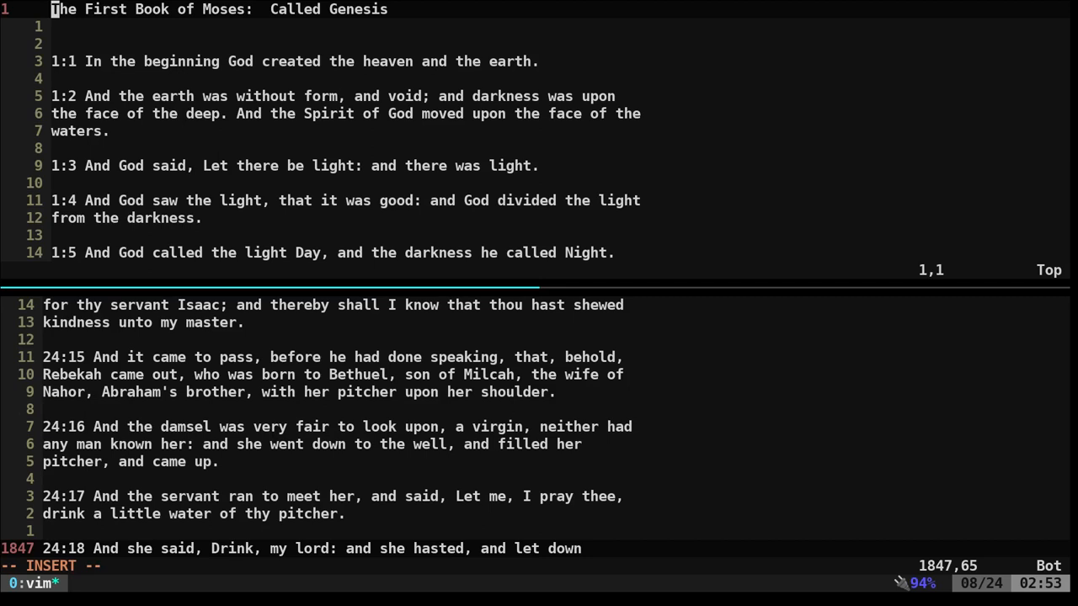
Review Genesis 1:1 at the top of the file and quit vim with :q!
type(":q!")
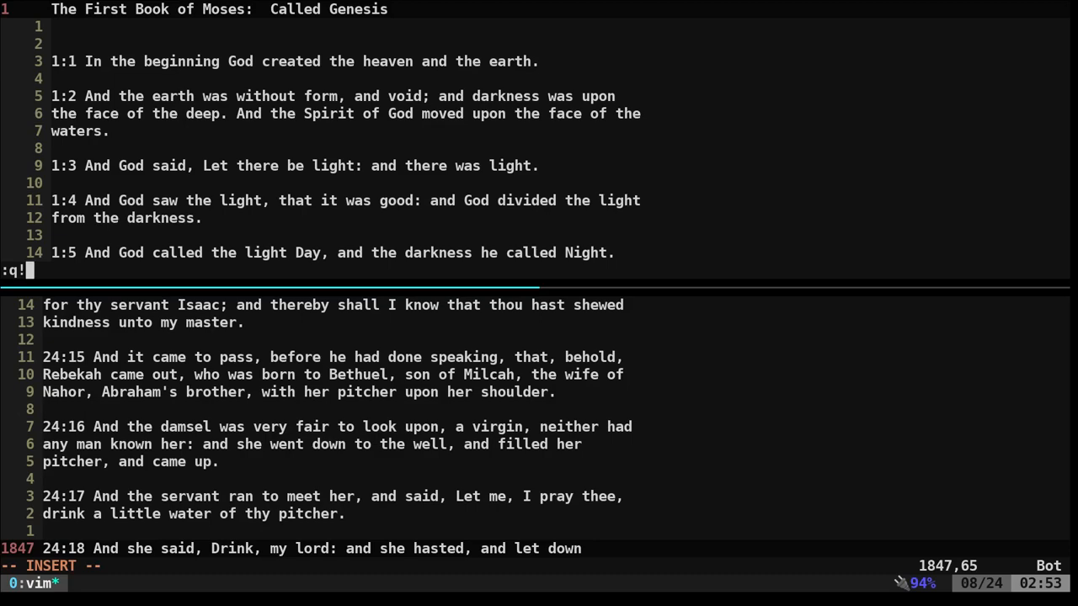